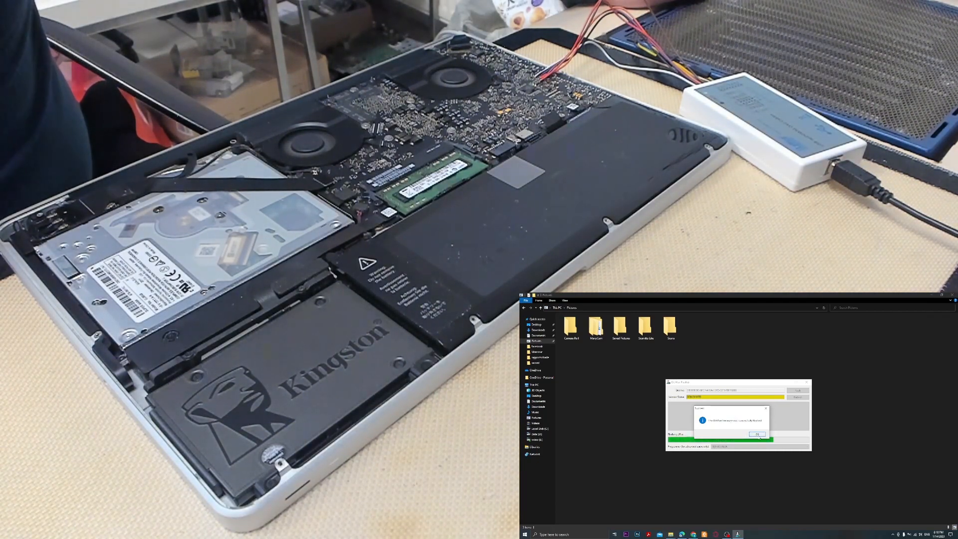
Step: Acknowledge the EFI chip programmed-successfully message with OK, leaving the programmer idle
click(758, 434)
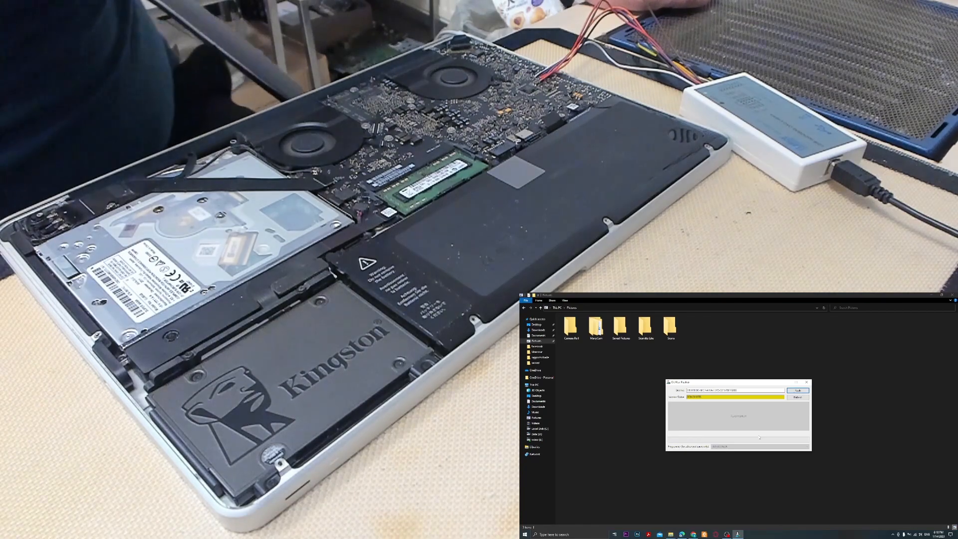